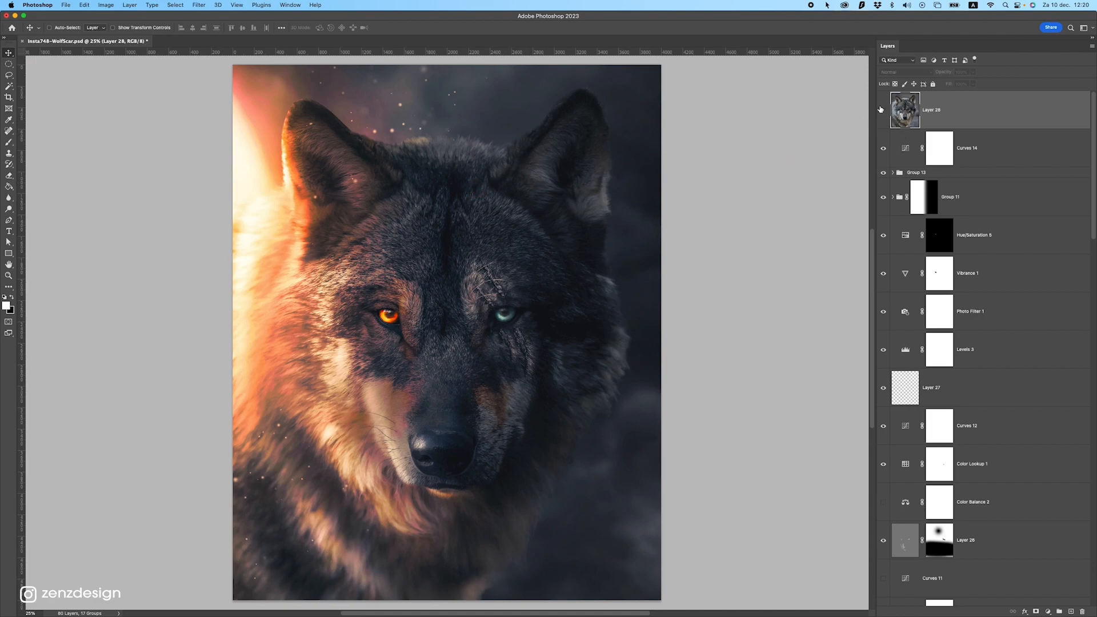
- Compare the photo over the artwork, then paste Layer 28 into a new 1080×1920 document
{"action": "left_click", "coordinate": [882, 112]}
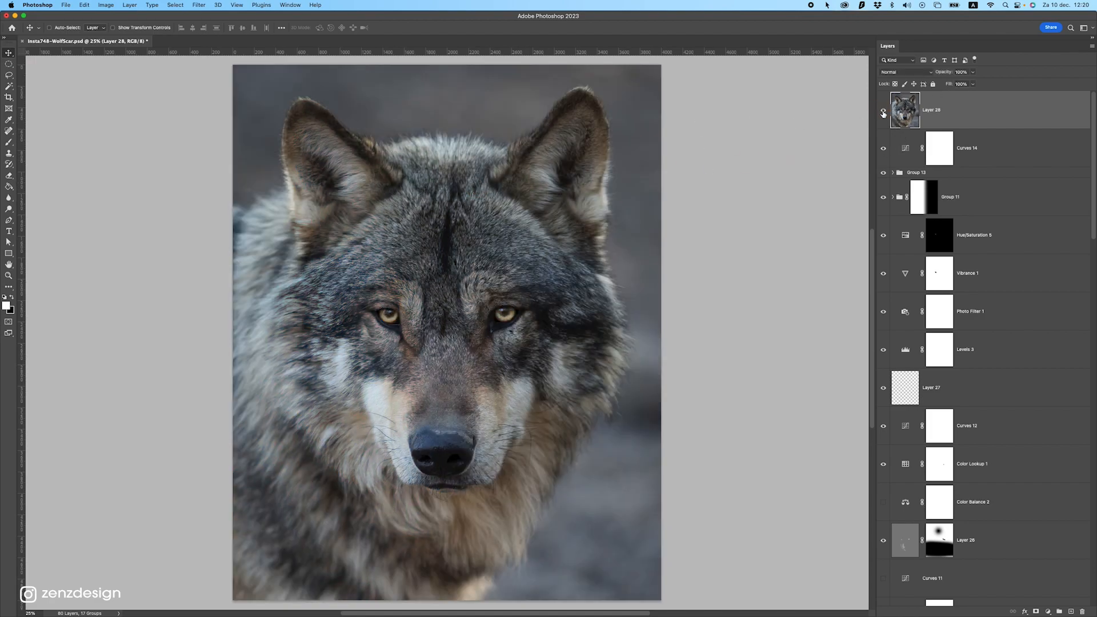
{"action": "left_click", "coordinate": [882, 113]}
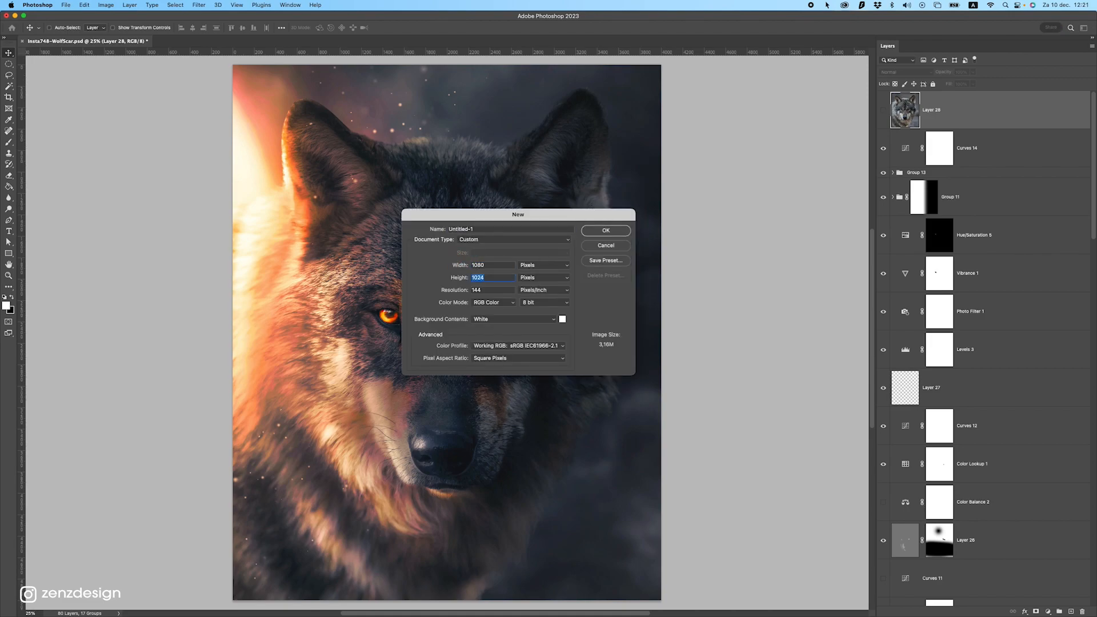
{"action": "type", "text": "1920"}
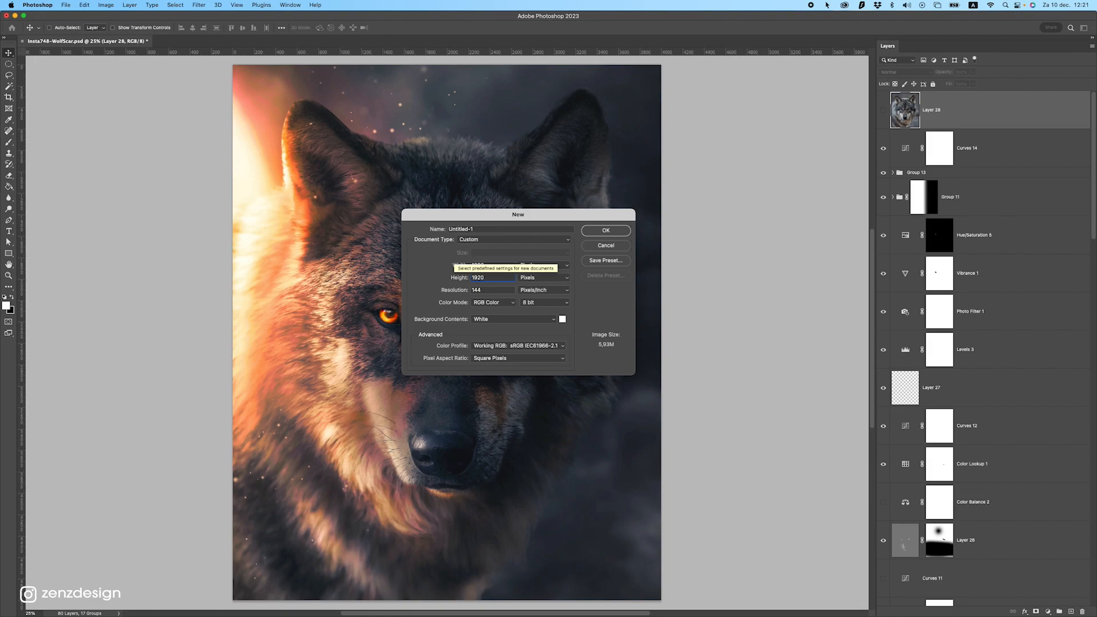
{"action": "left_click", "coordinate": [604, 230]}
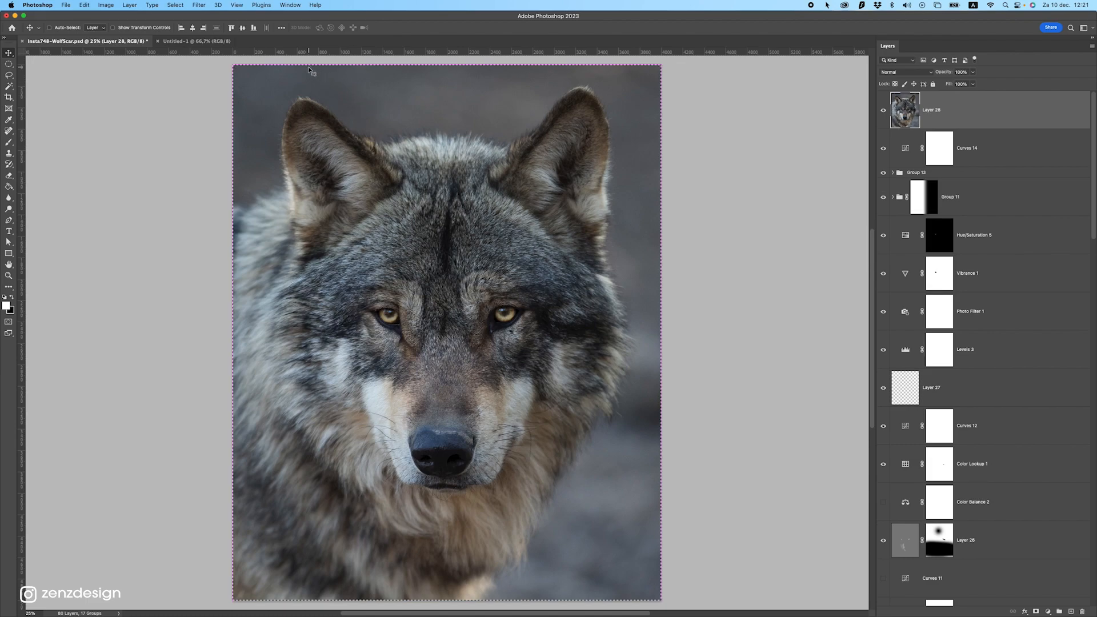
{"action": "left_click", "coordinate": [199, 41]}
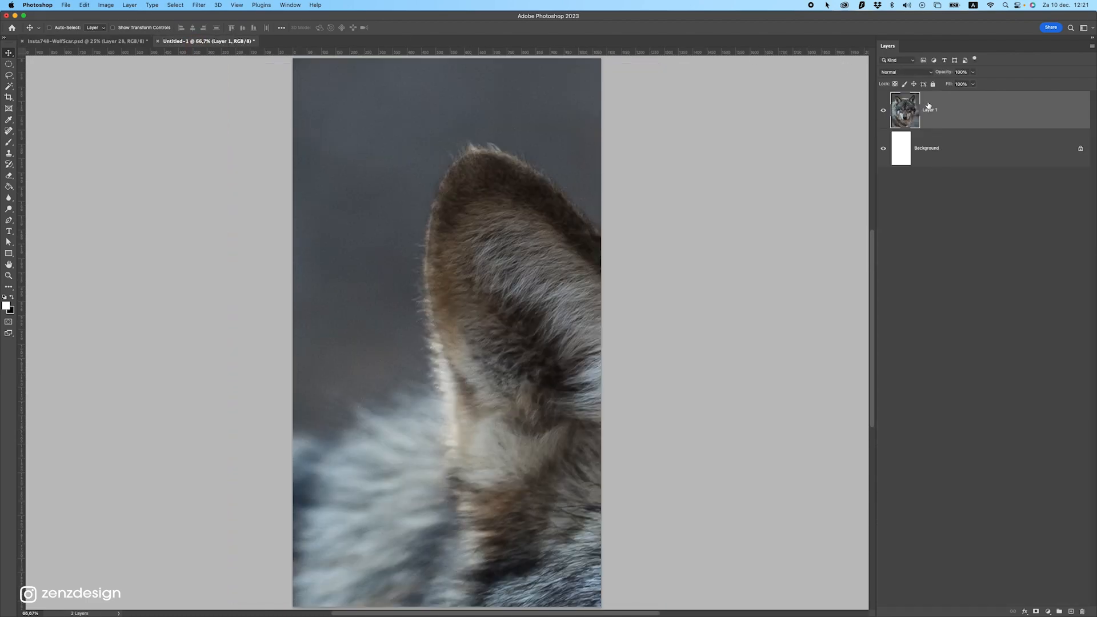
{"action": "right_click", "coordinate": [905, 109]}
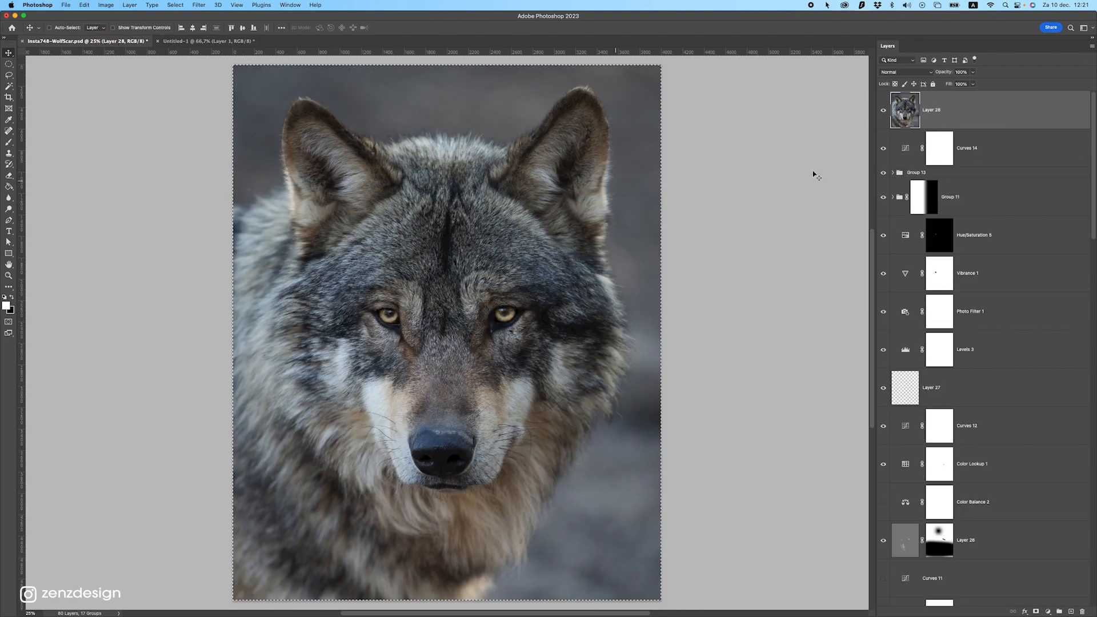
- Hide Layer 28, flatten the fiery artwork discarding hidden layers, and paste it into Untitled-1
{"action": "left_click", "coordinate": [128, 5]}
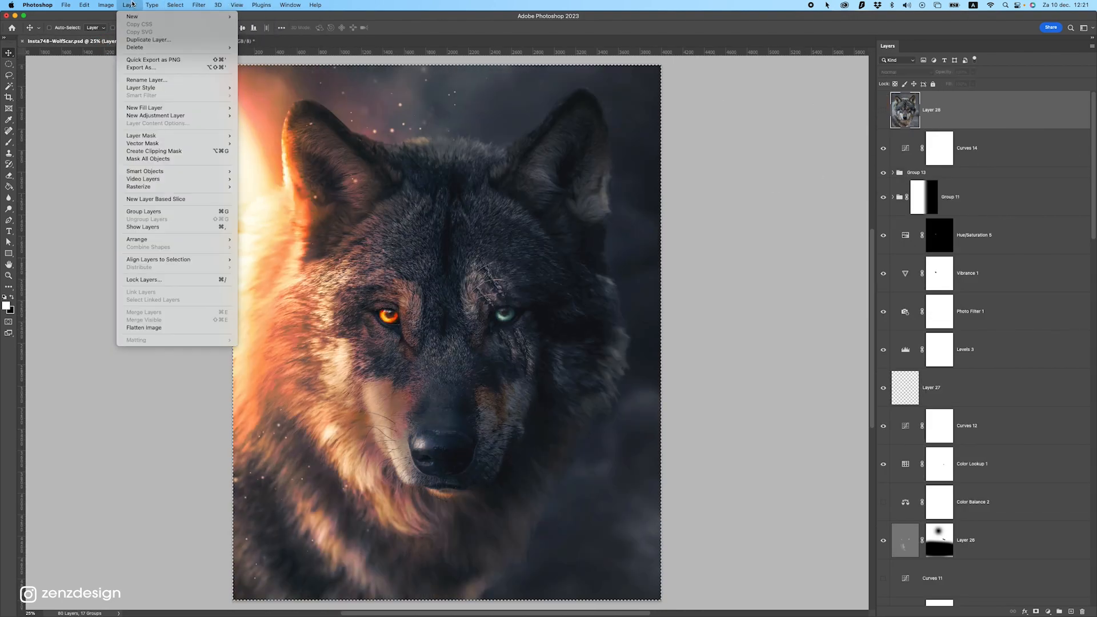
{"action": "left_click", "coordinate": [143, 328]}
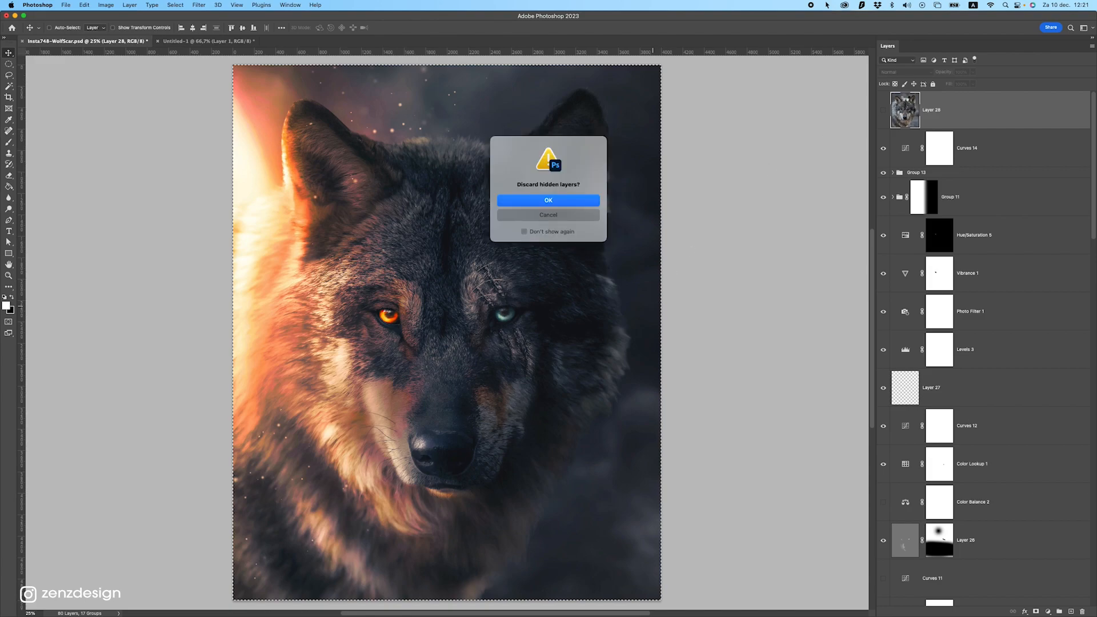
{"action": "left_click", "coordinate": [549, 200]}
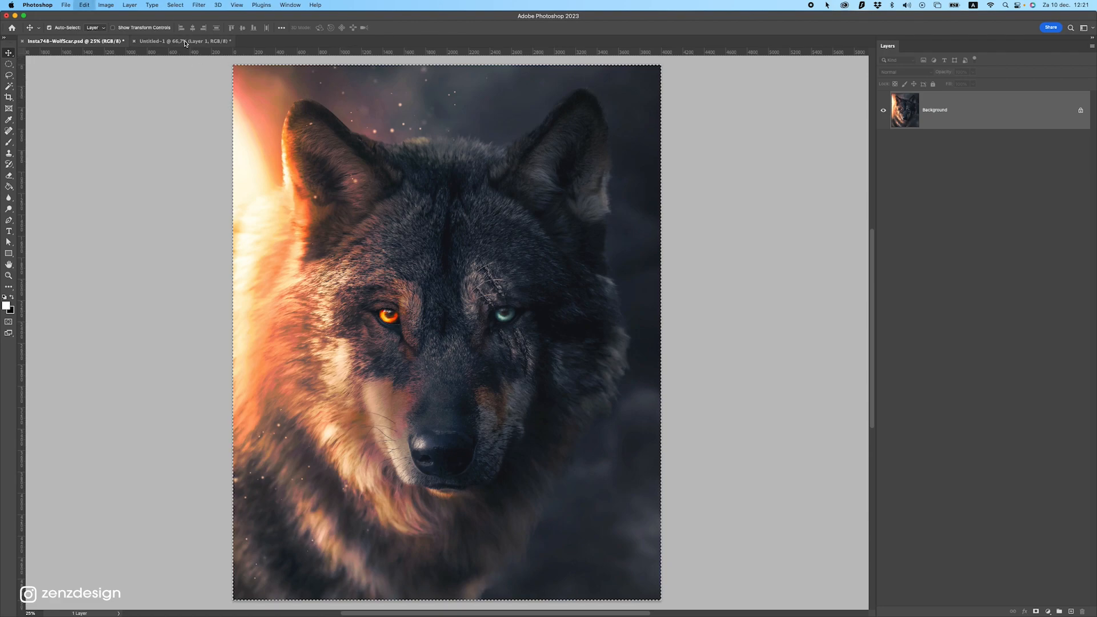
{"action": "left_click", "coordinate": [183, 41]}
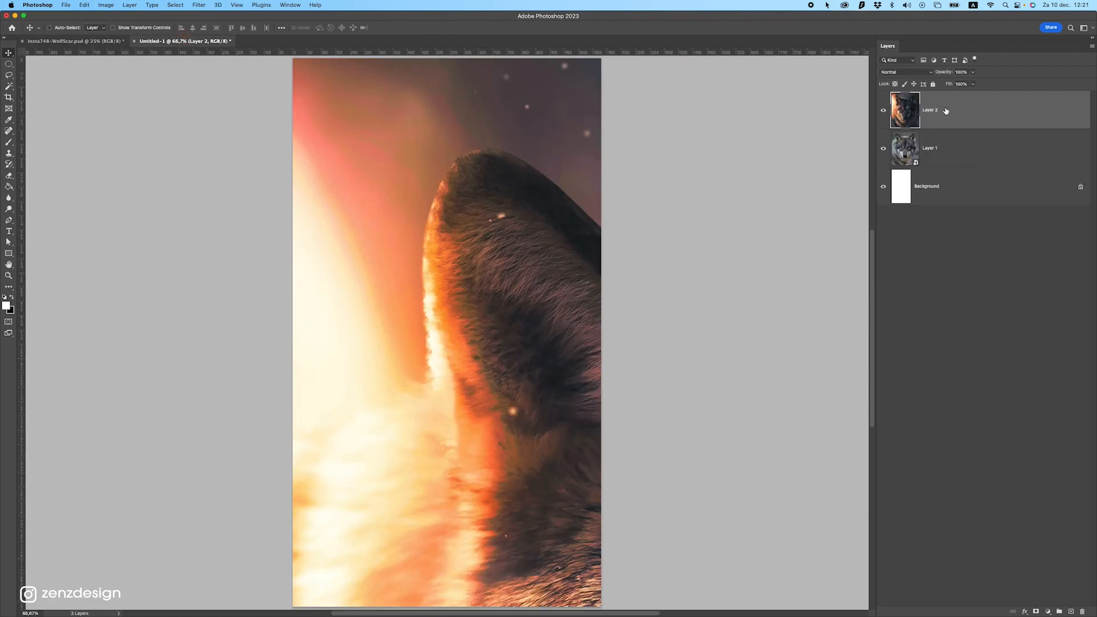
{"action": "left_click", "coordinate": [882, 110]}
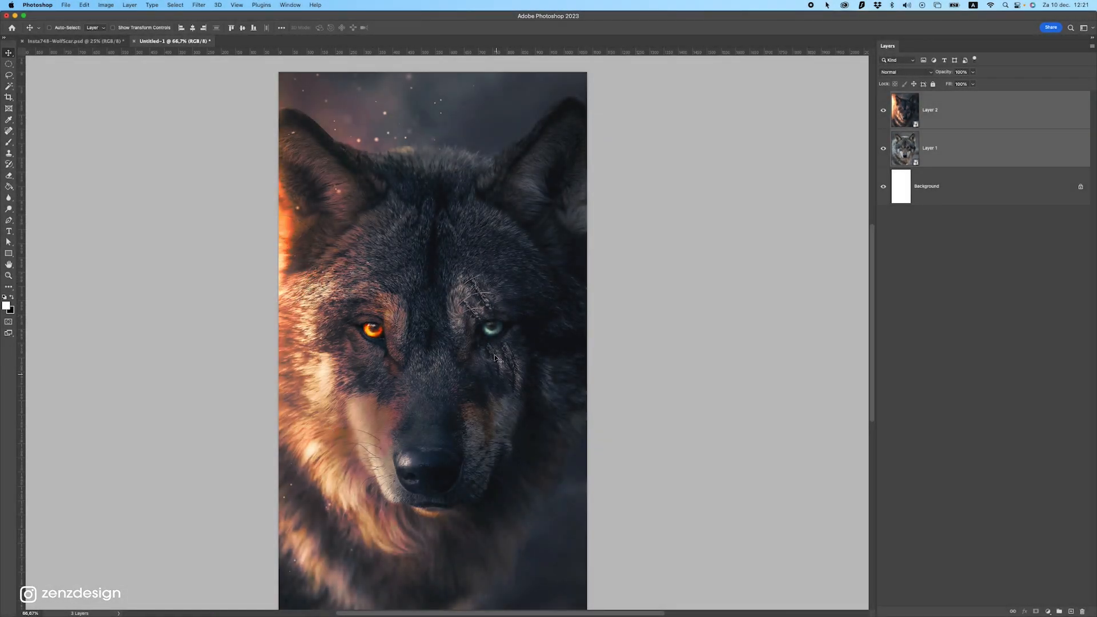
- Free Transform both layers to the 1080×1920 canvas, then compare and hide Layer 2
{"action": "left_click", "coordinate": [962, 72]}
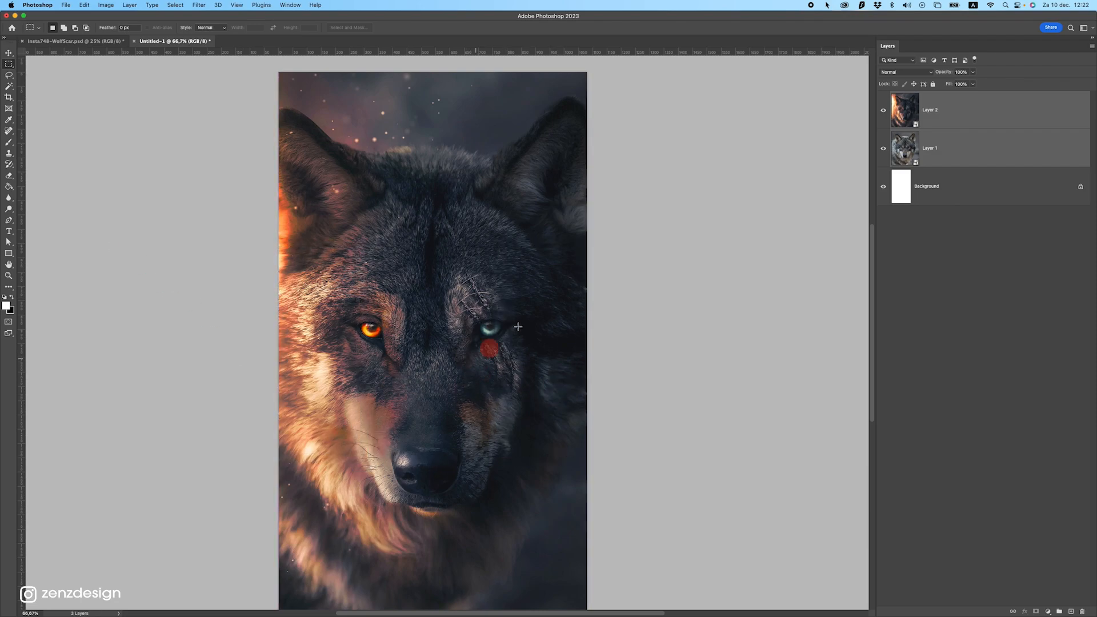
{"action": "left_click", "coordinate": [882, 109]}
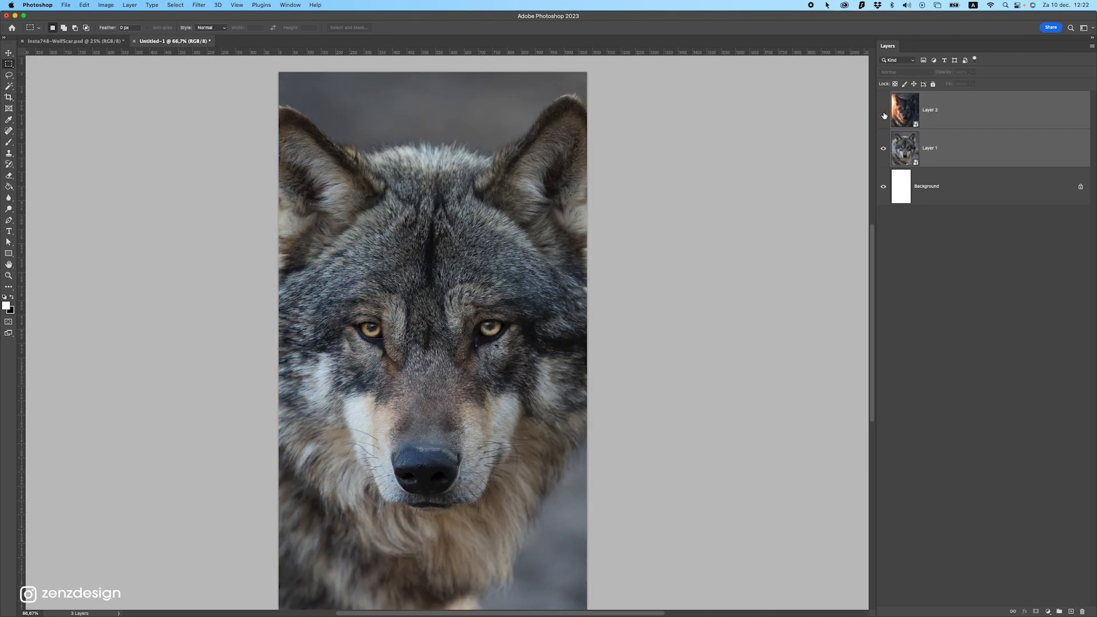
{"action": "left_click", "coordinate": [884, 110]}
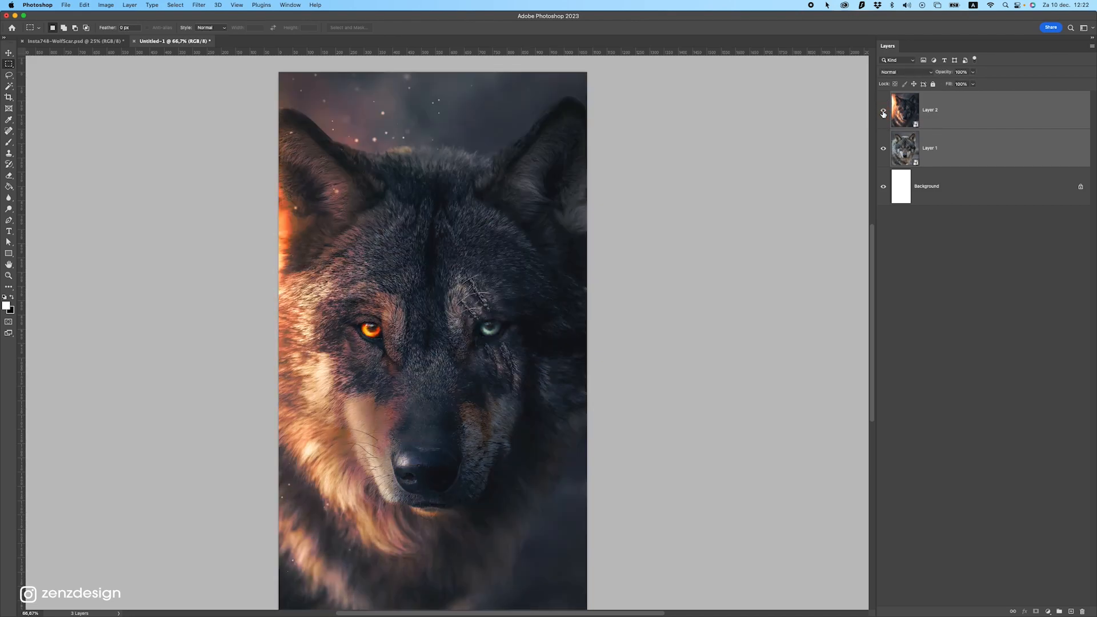
{"action": "left_click", "coordinate": [883, 109]}
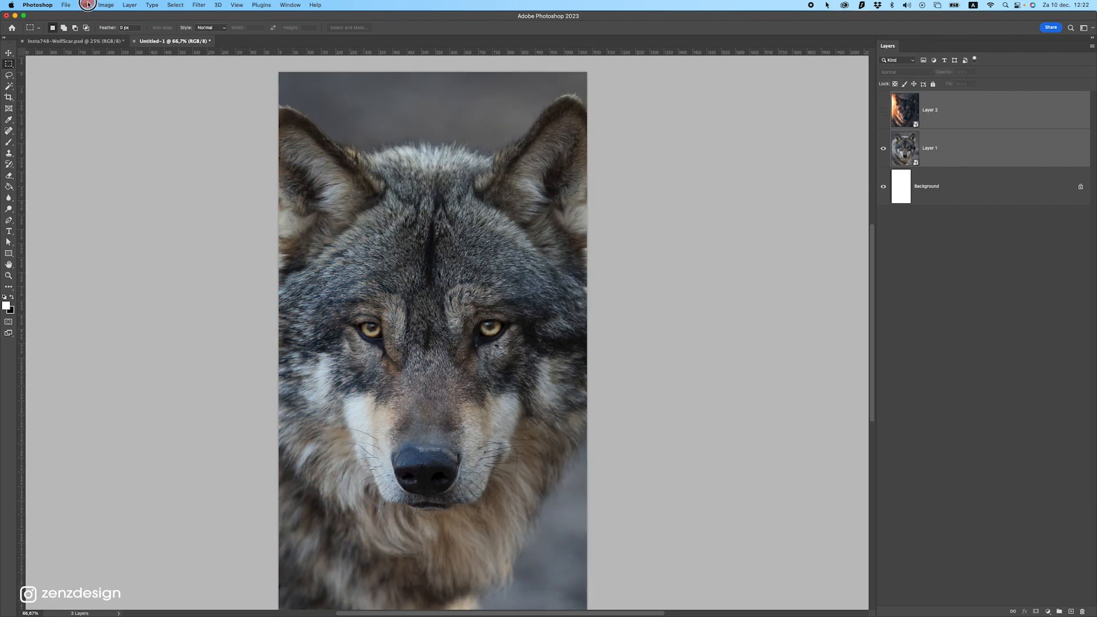
- Save the photo-only frame as a 1080×1920 PNG-24 via Save for Web (Legacy)
{"action": "left_click", "coordinate": [66, 5]}
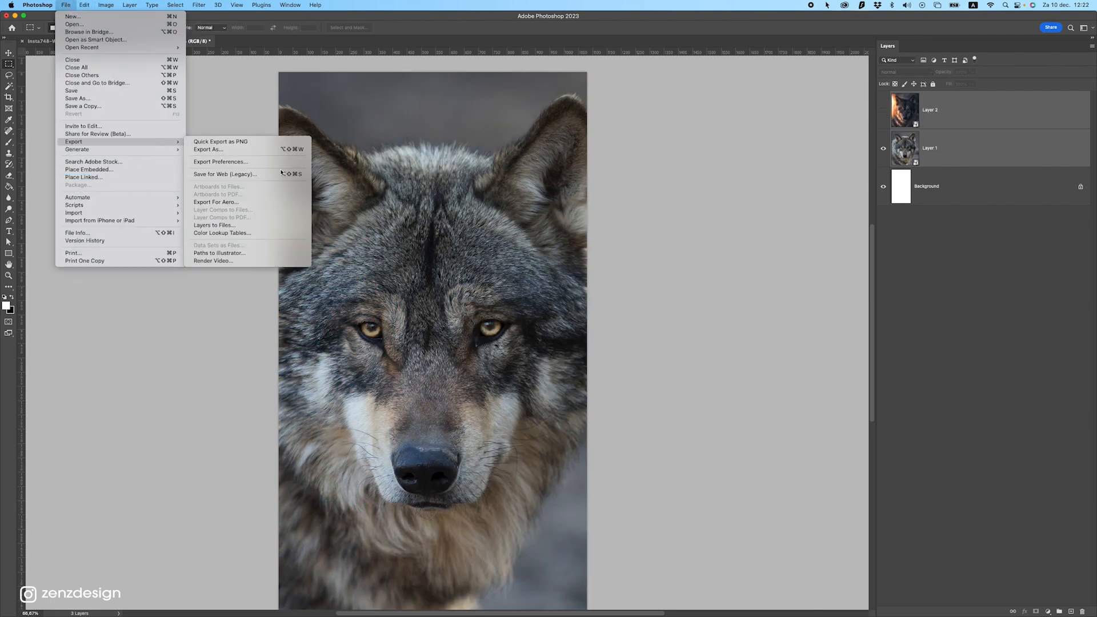
{"action": "left_click", "coordinate": [224, 174]}
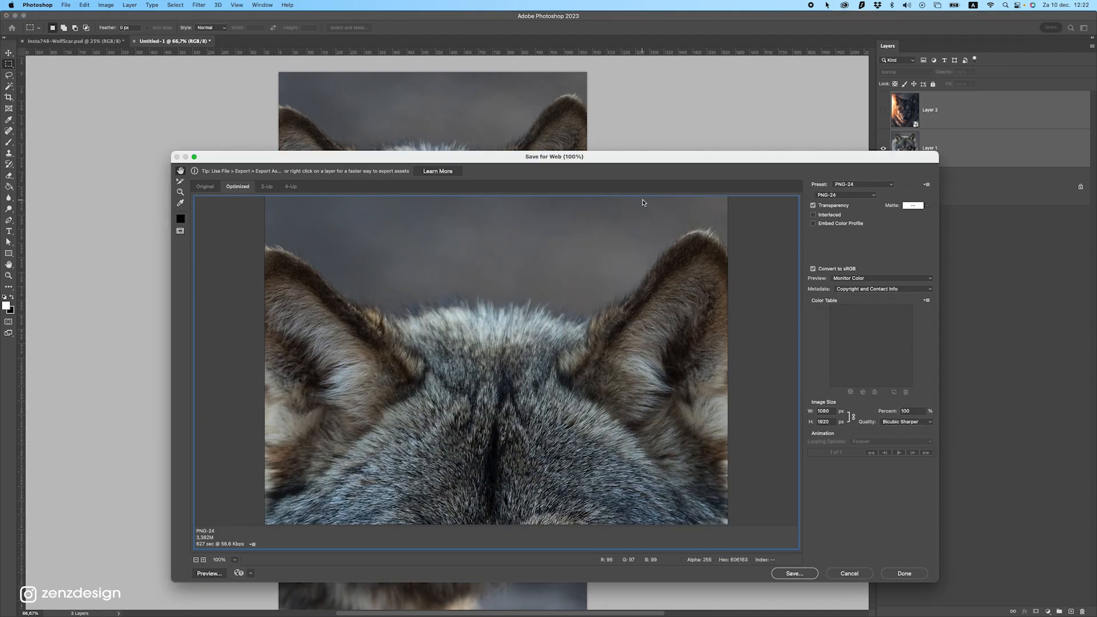
{"action": "left_click", "coordinate": [793, 573]}
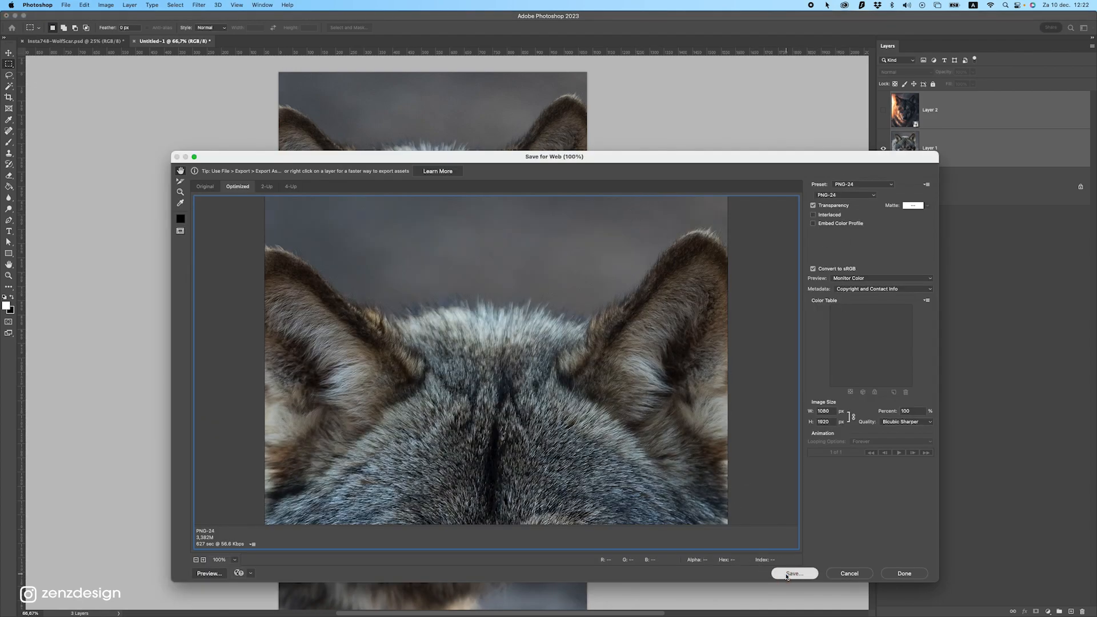
{"action": "left_click", "coordinate": [795, 573]}
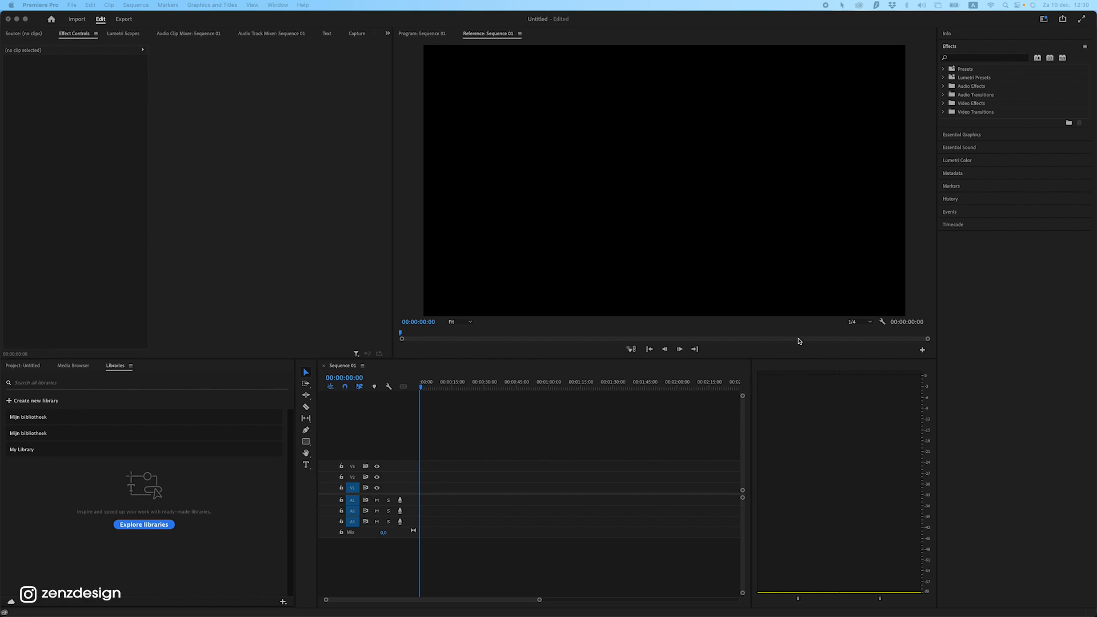
{"action": "mouse_move", "coordinate": [337, 181]}
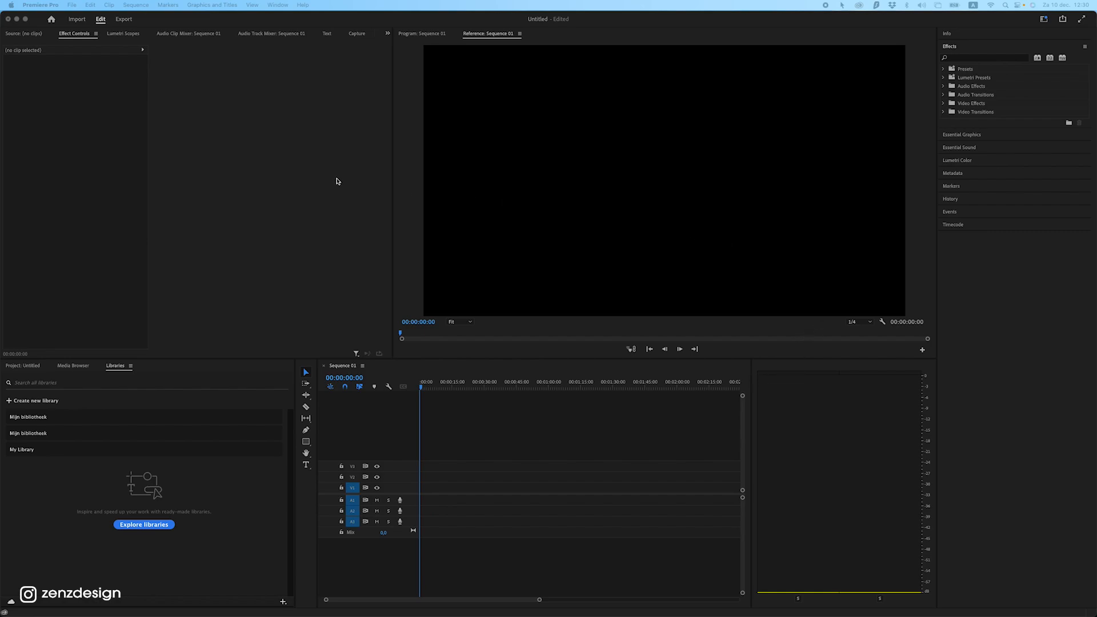
- Create a new empty Untitled project with no media, replacing the existing one
{"action": "left_click", "coordinate": [72, 6]}
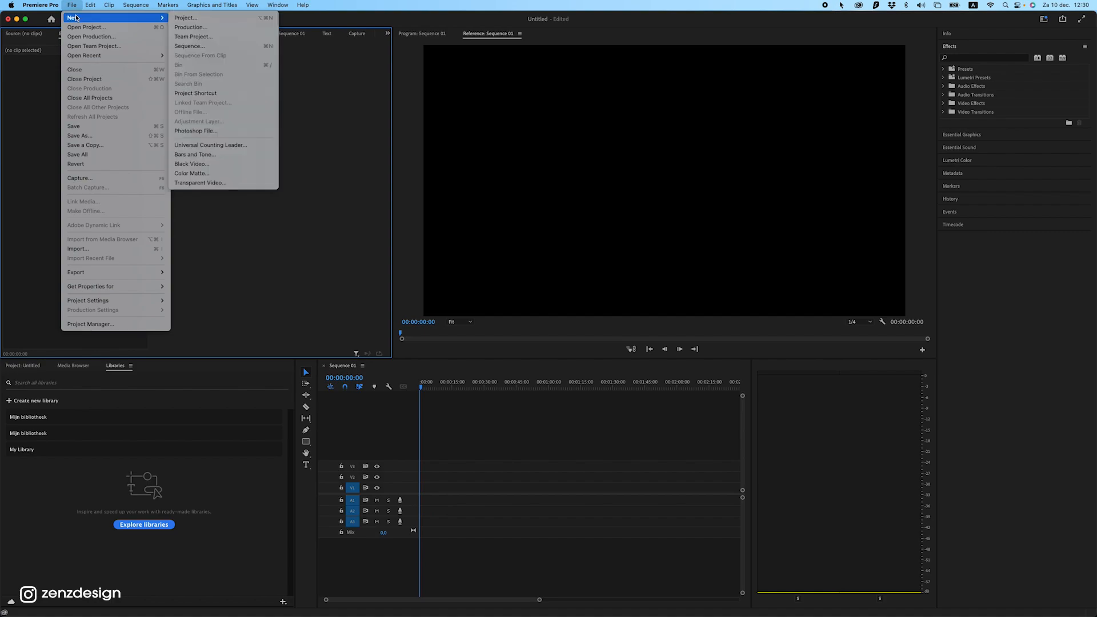
{"action": "left_click", "coordinate": [78, 249]}
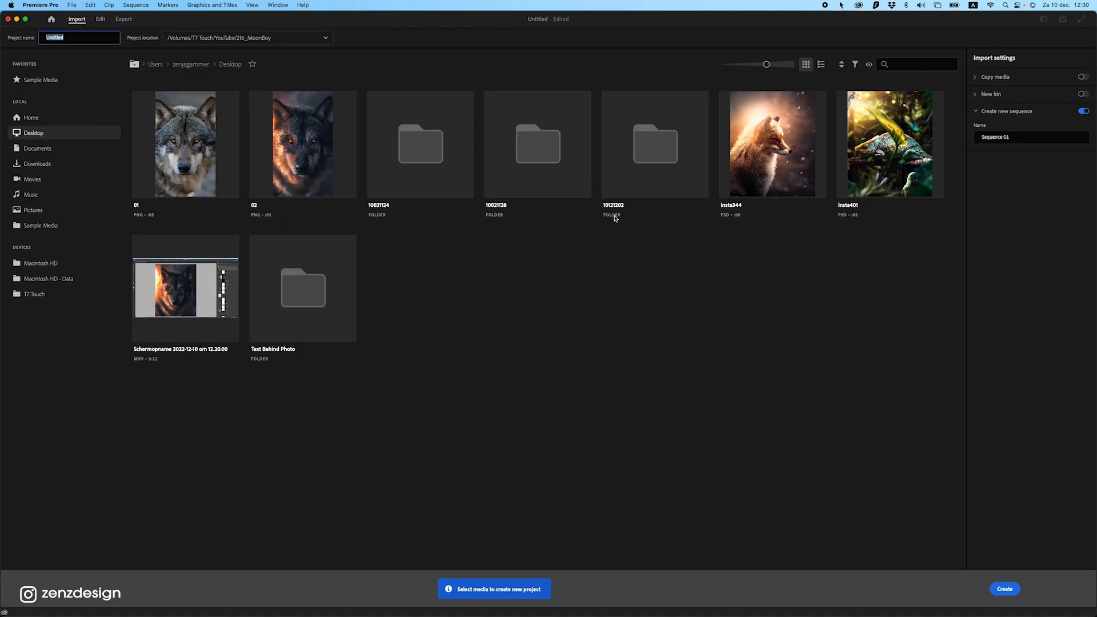
{"action": "left_click", "coordinate": [1004, 588]}
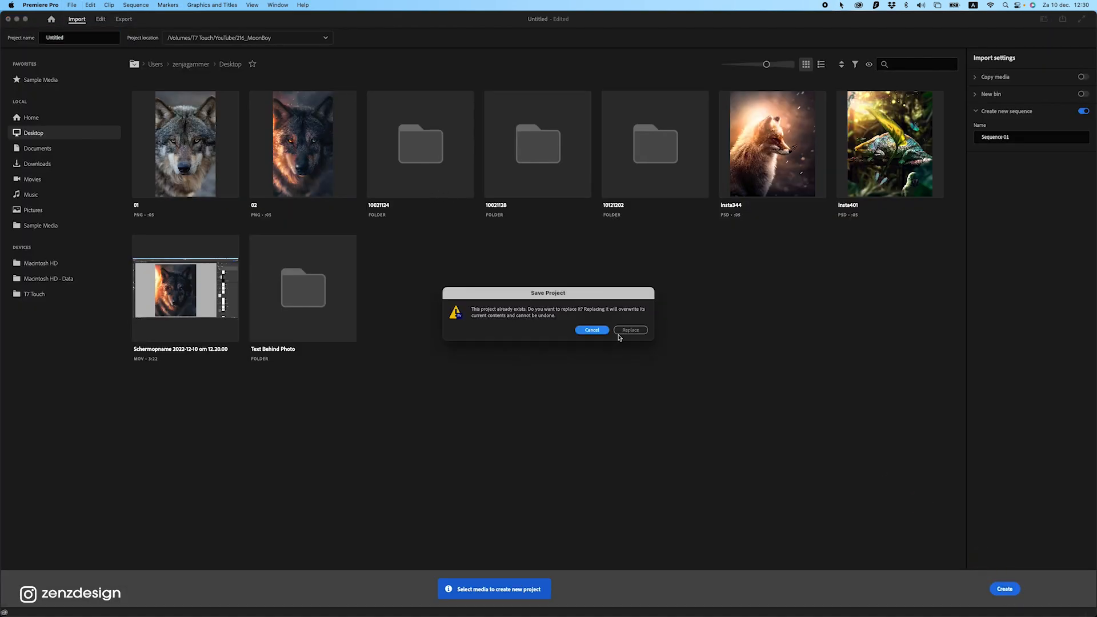
{"action": "left_click", "coordinate": [629, 329]}
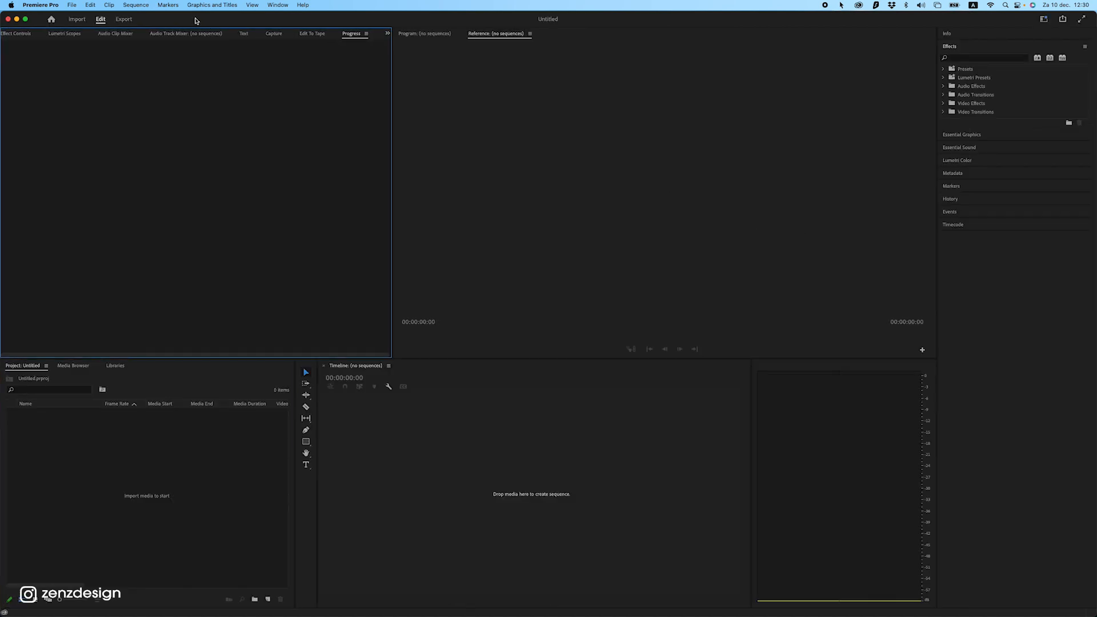
- Create Sequence 01 with a custom 1080×1920 frame size and 60 fps timebase
{"action": "left_click", "coordinate": [71, 5]}
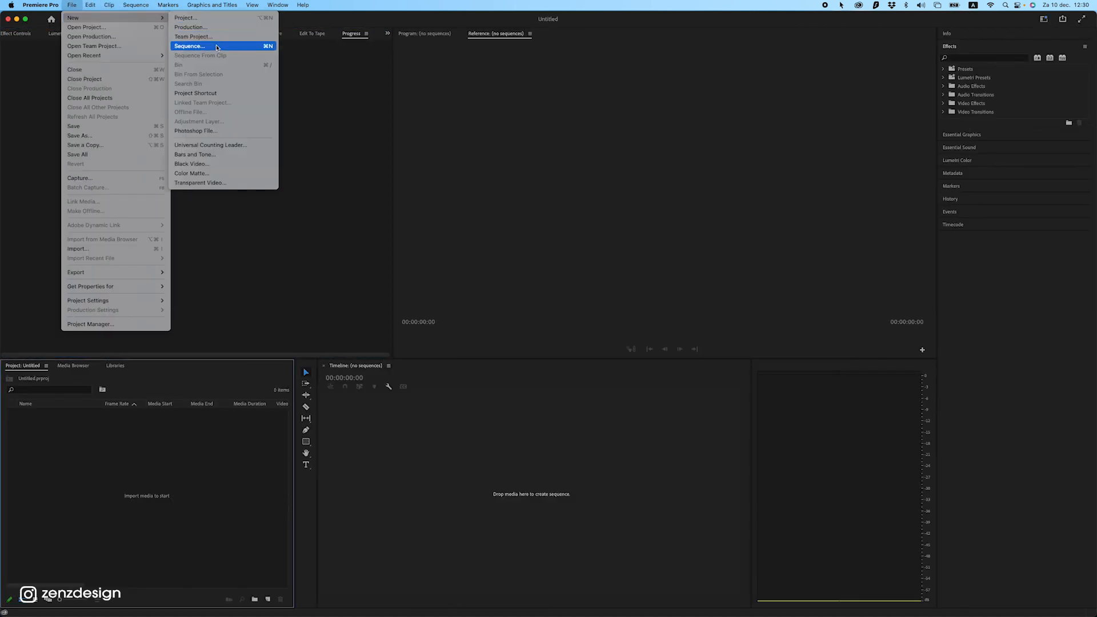
{"action": "left_click", "coordinate": [190, 45]}
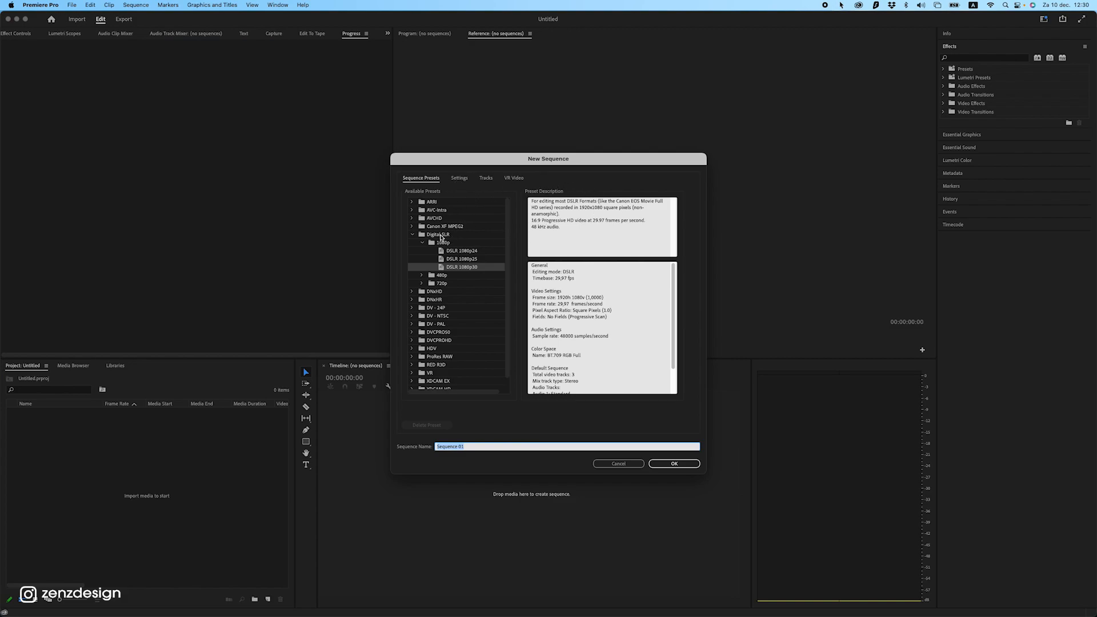
{"action": "left_click", "coordinate": [458, 177]}
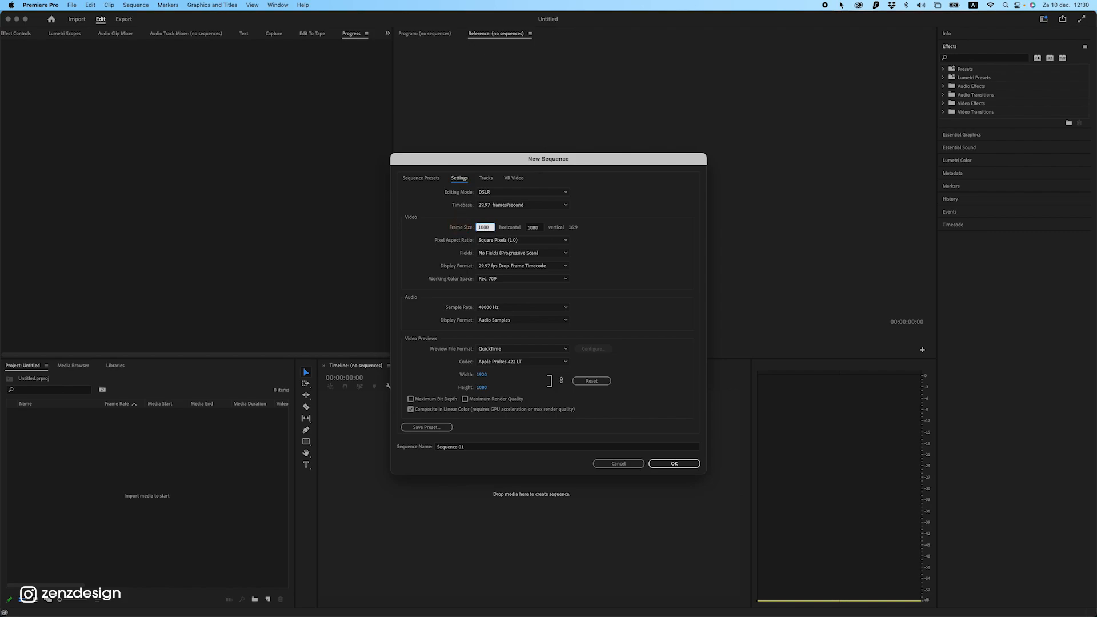
{"action": "left_click", "coordinate": [533, 227]}
{"action": "type", "text": "1920"}
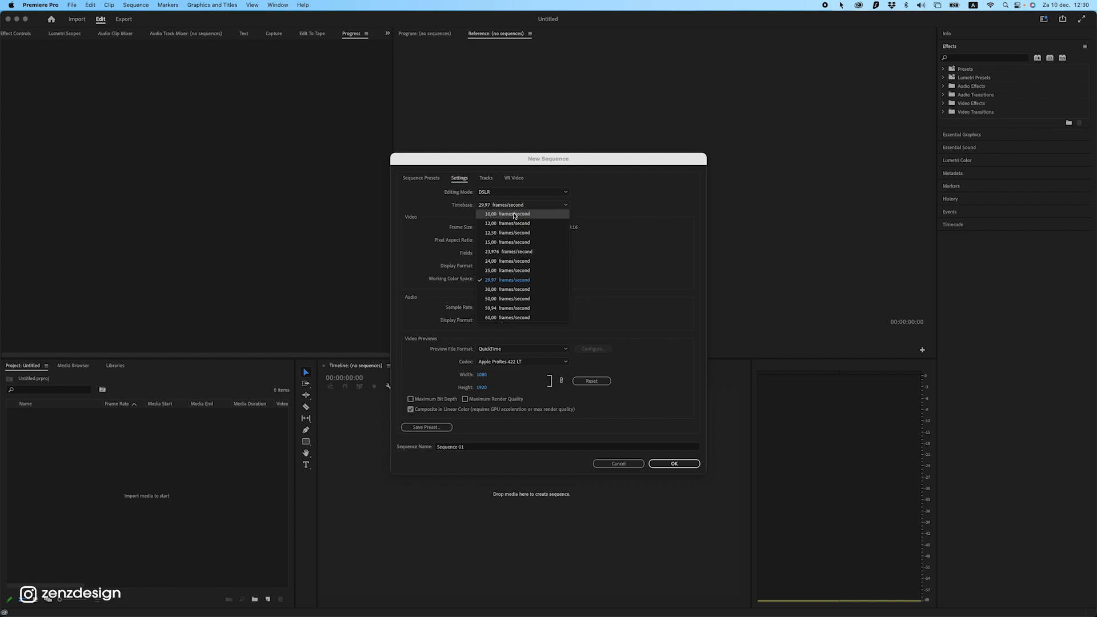
{"action": "left_click", "coordinate": [503, 317]}
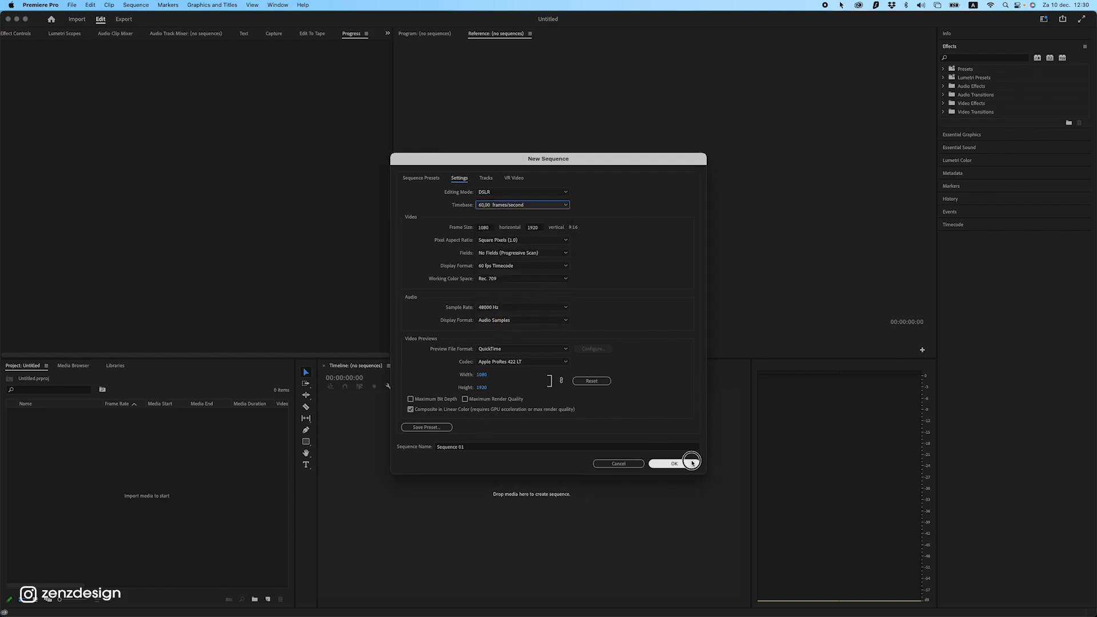
{"action": "left_click", "coordinate": [670, 463]}
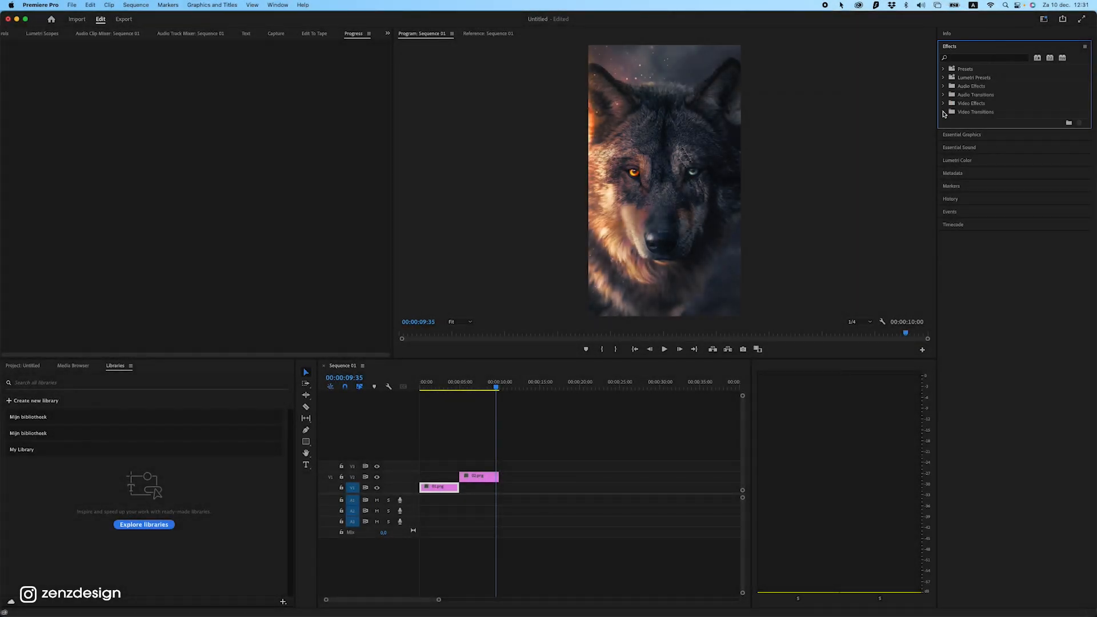
- Expand Effects > Video Transitions > Wipe to reveal the wipe transitions
{"action": "left_click", "coordinate": [944, 112]}
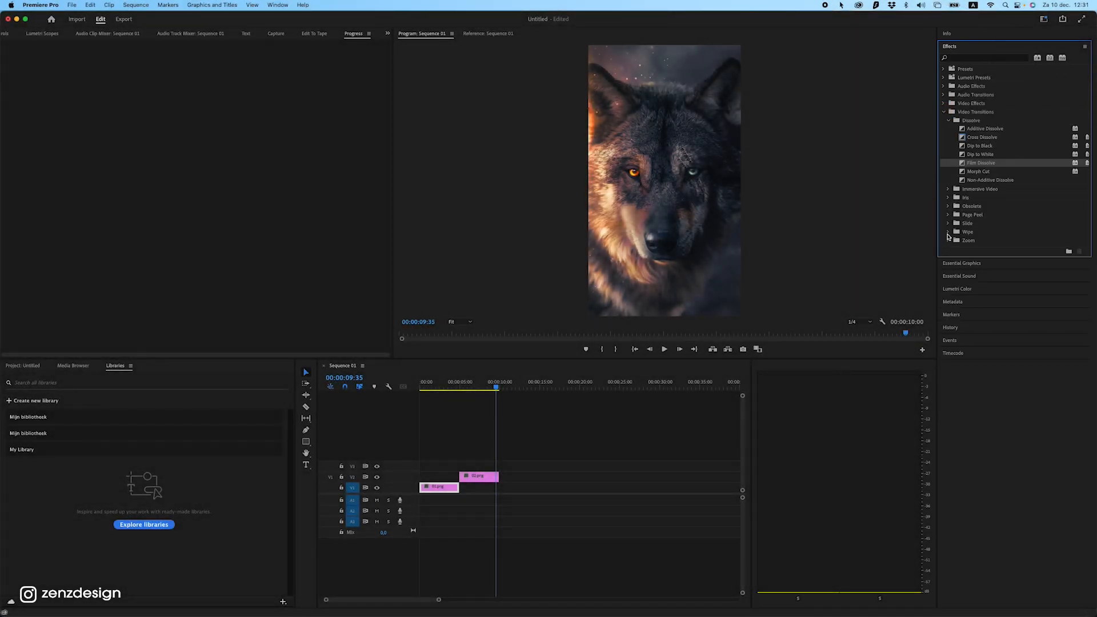
{"action": "left_click", "coordinate": [948, 231]}
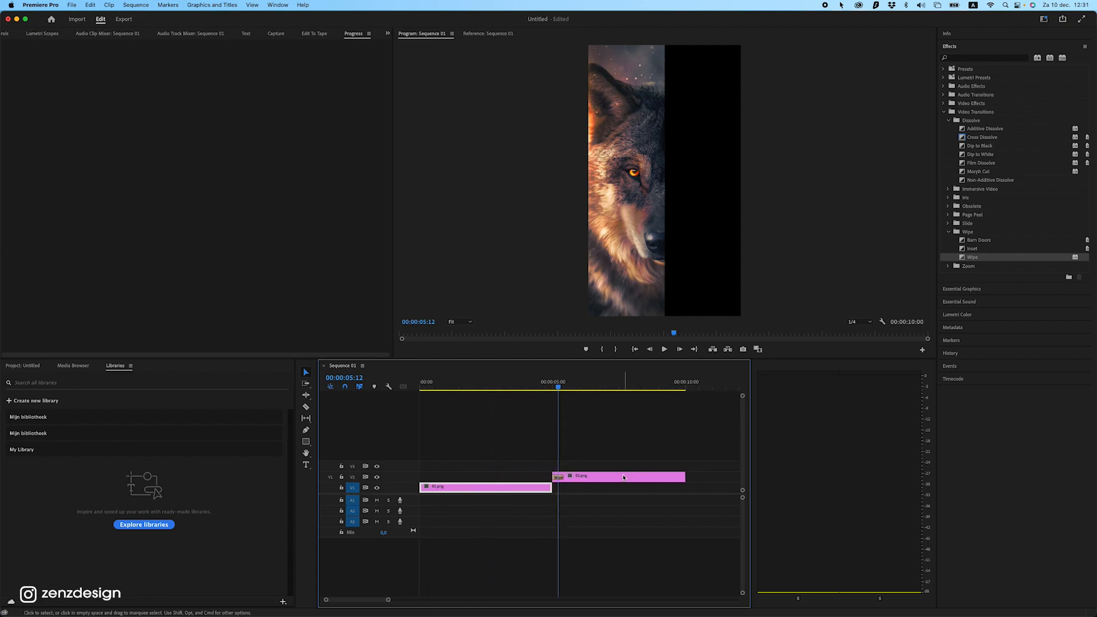
- Apply Wipe to 02.png and set its duration to span the clip, ending at 00:00:02:46
{"action": "left_click", "coordinate": [542, 381]}
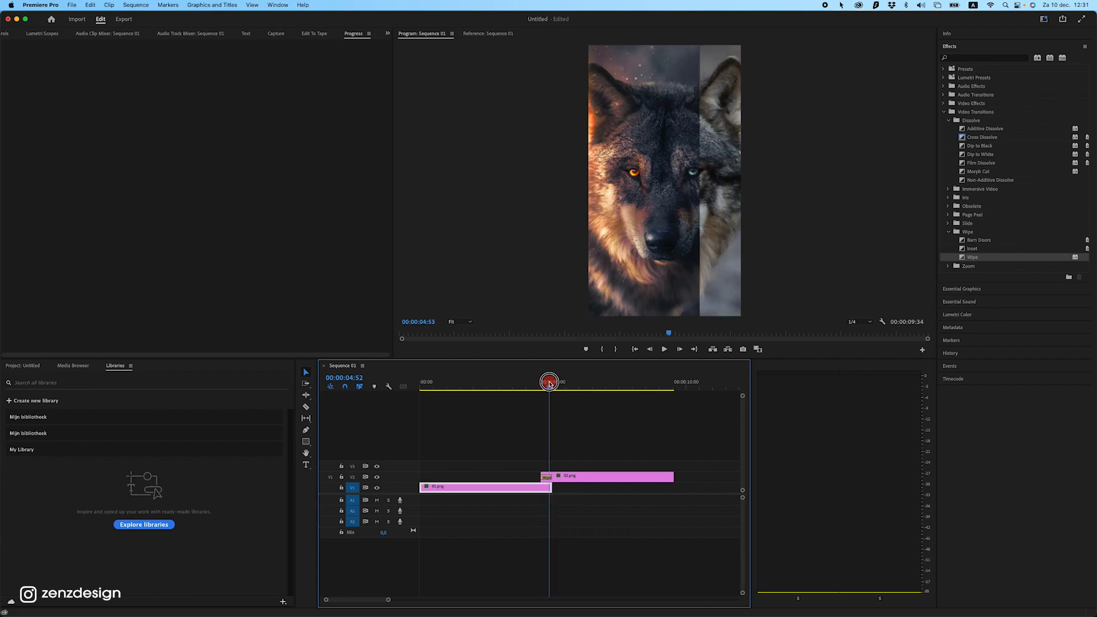
{"action": "double_click", "coordinate": [547, 477]}
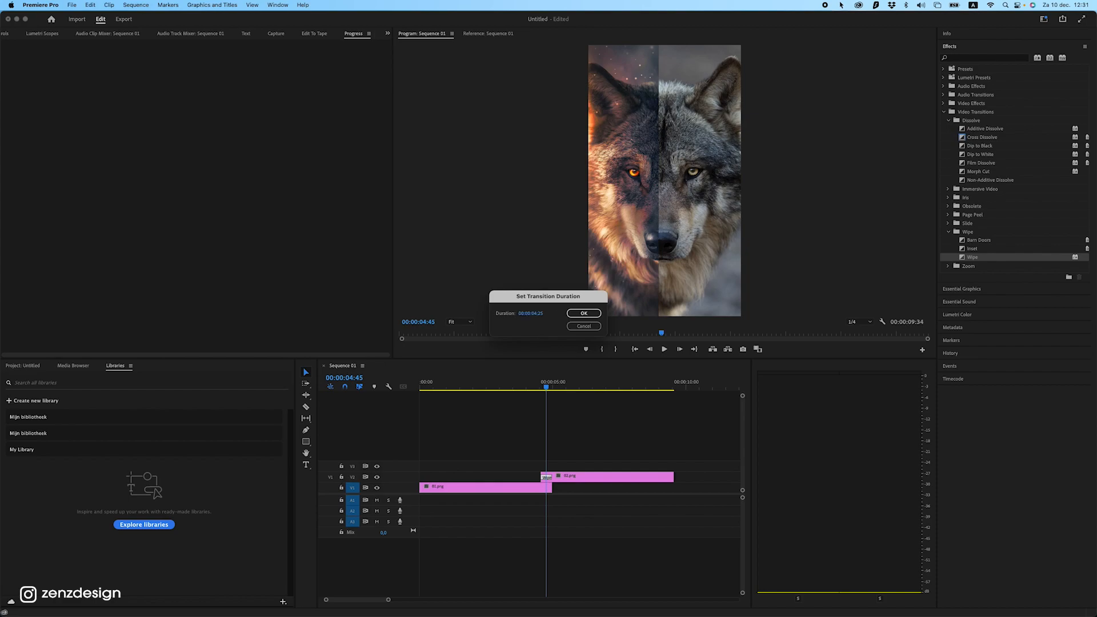
{"action": "left_click", "coordinate": [584, 313]}
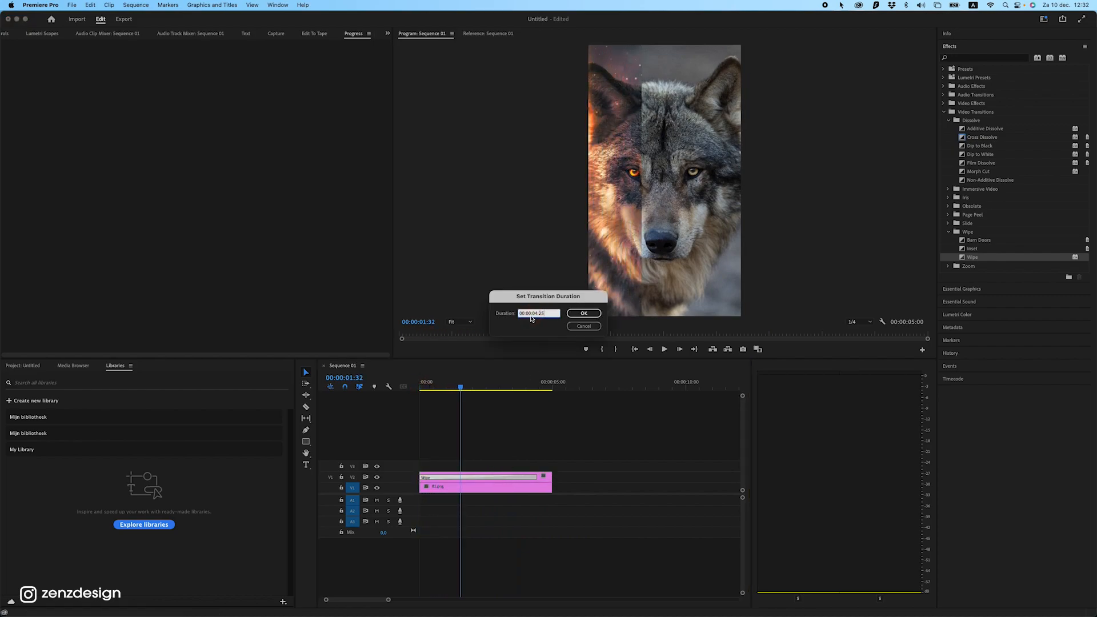
{"action": "left_click", "coordinate": [584, 313]}
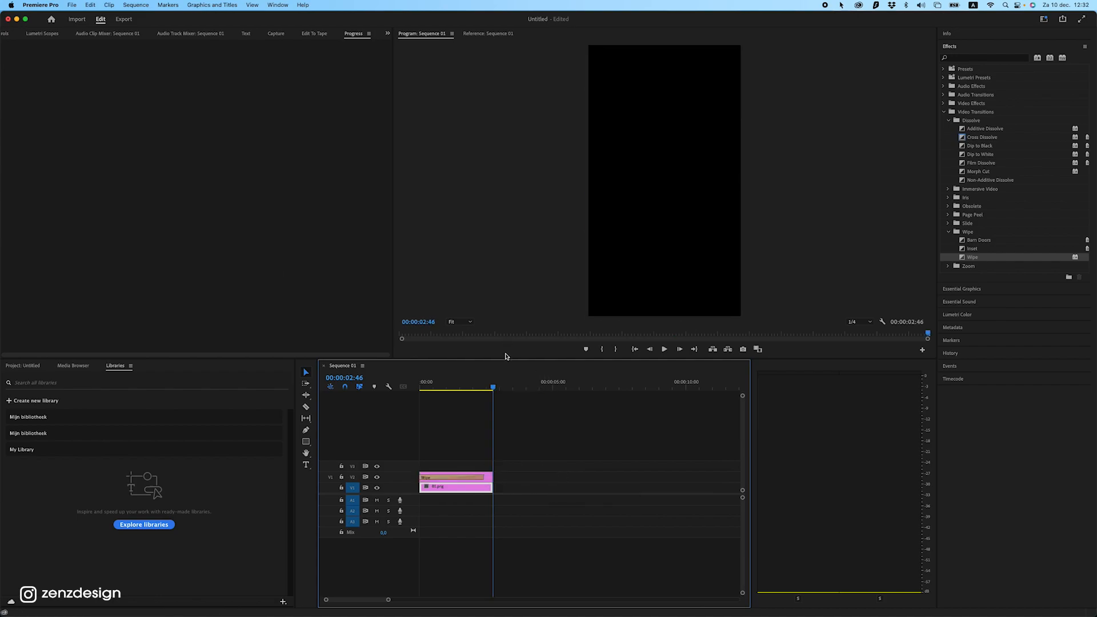
- Review the H.264 Match Source 1080×1920, 60 fps video settings and export Sequence 01.mp4
{"action": "left_click", "coordinate": [72, 5]}
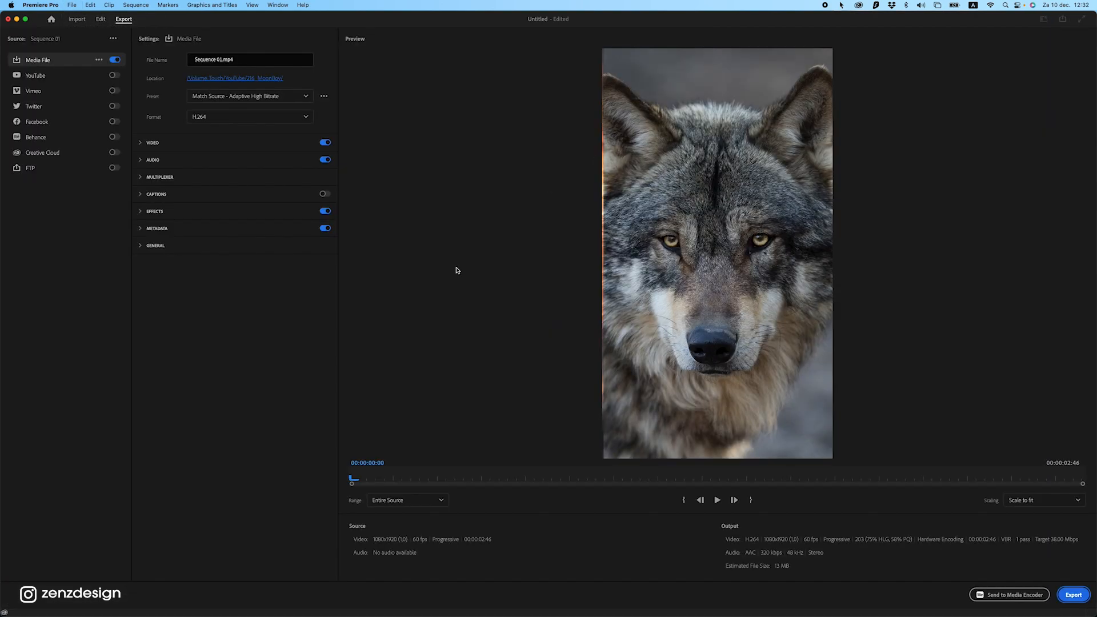
{"action": "mouse_move", "coordinate": [166, 160]}
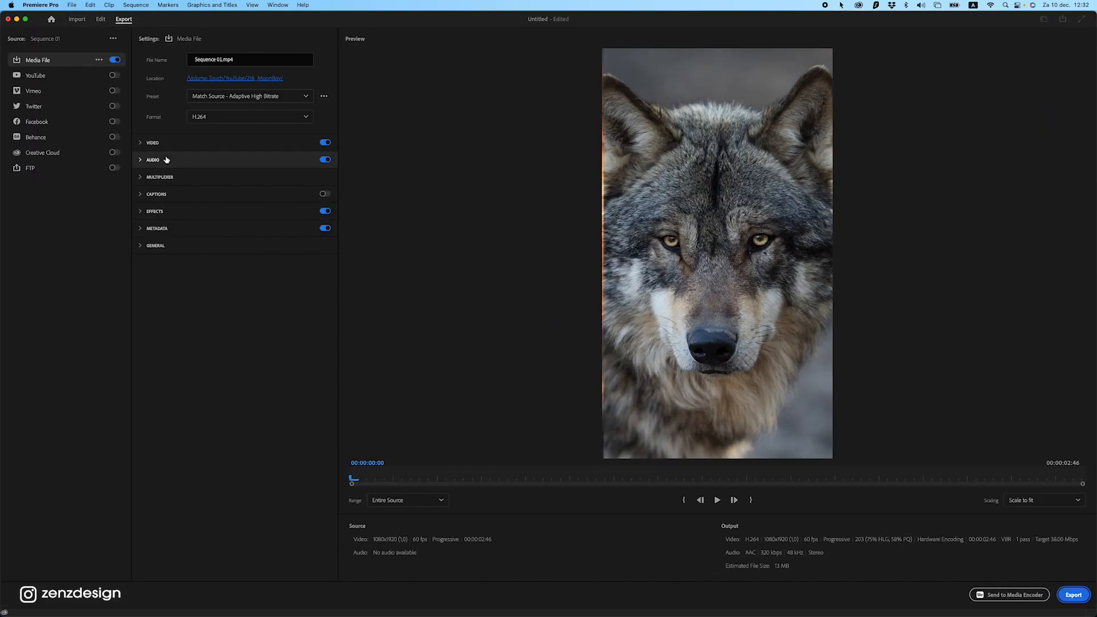
{"action": "left_click", "coordinate": [152, 142]}
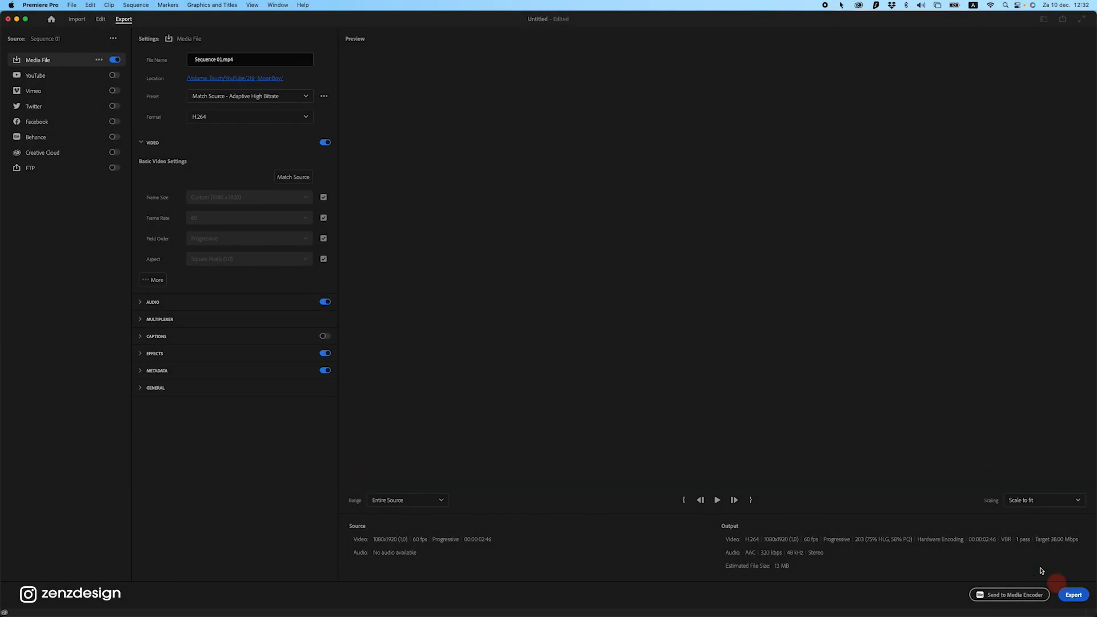
{"action": "left_click", "coordinate": [100, 19]}
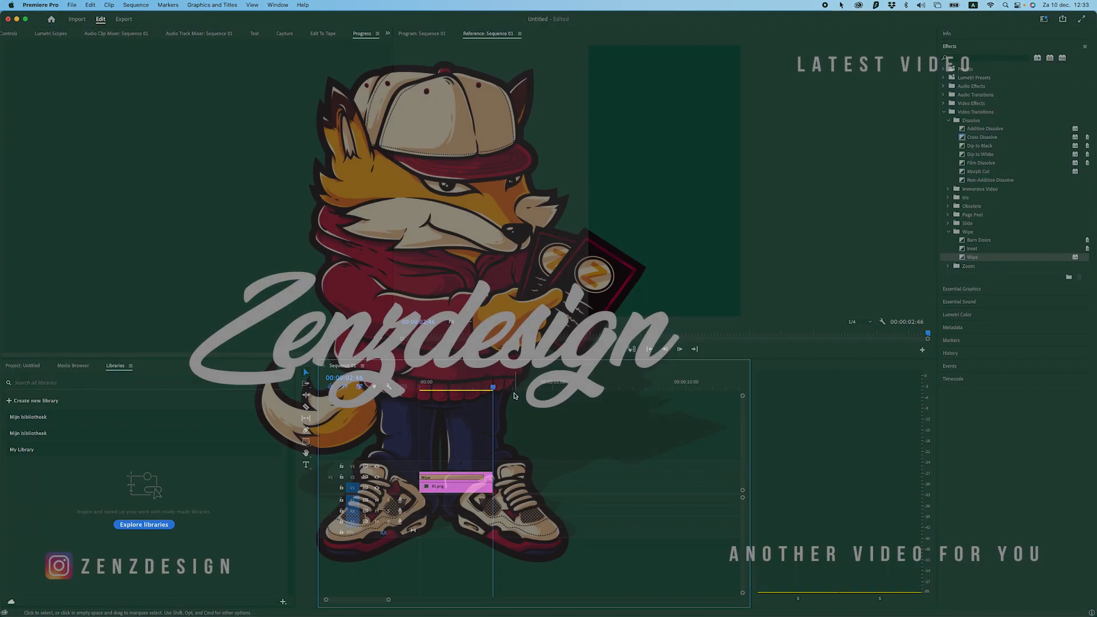